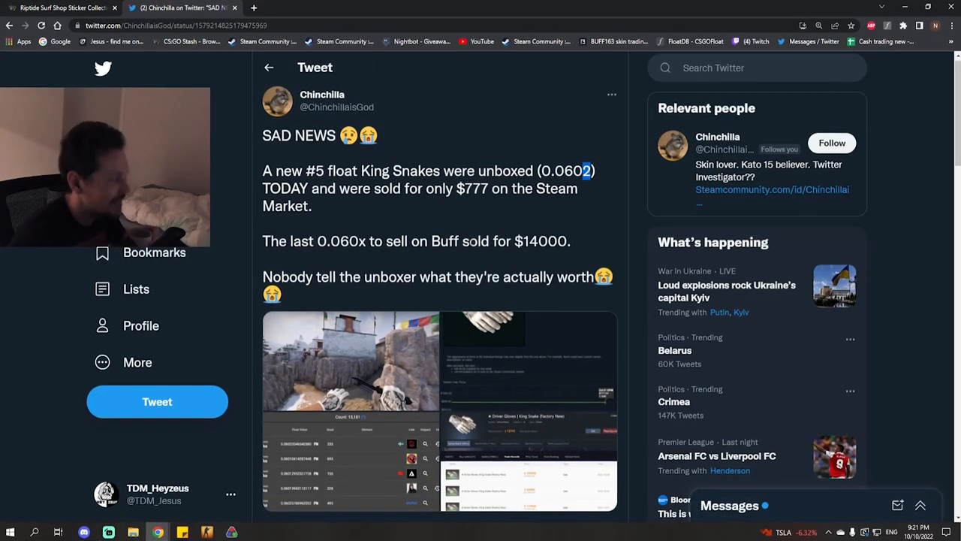
Search 'Driver' in the FloatDB Item Name field, then return to the tweet's replies
scroll("down", 3)
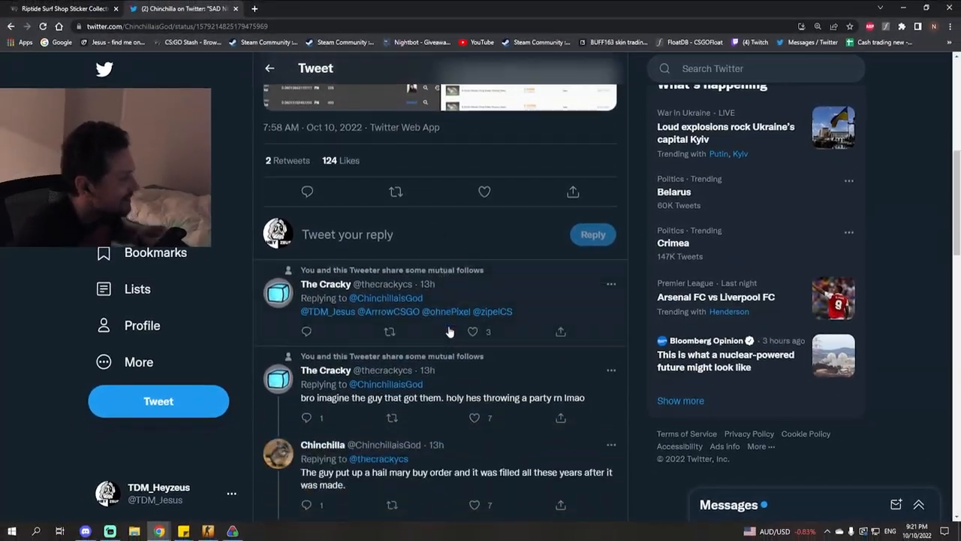
left_click(301, 8)
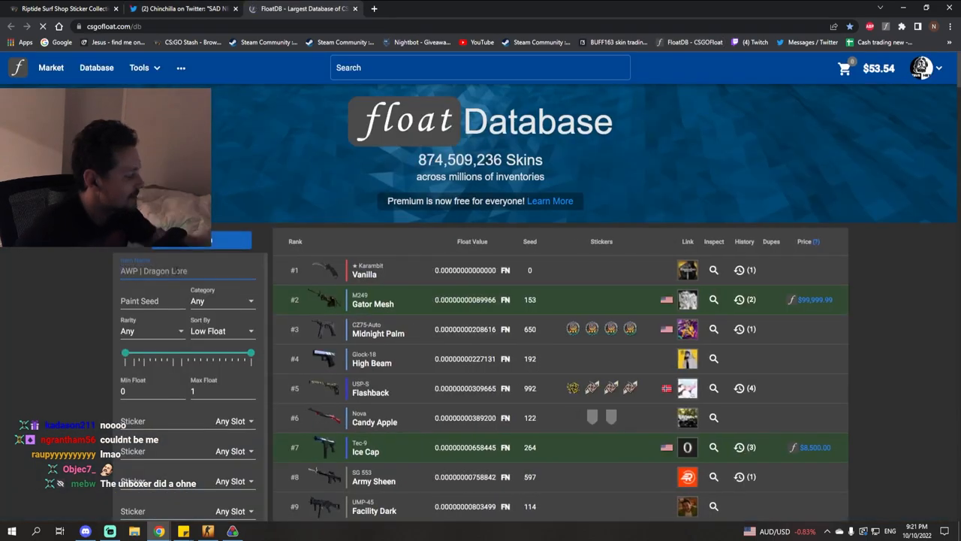
type("Driver Sna")
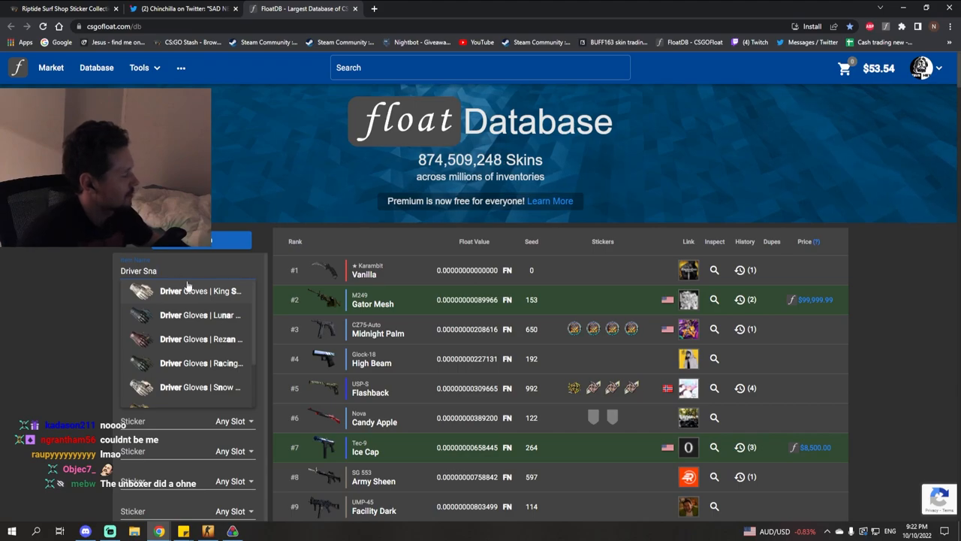
left_click(180, 8)
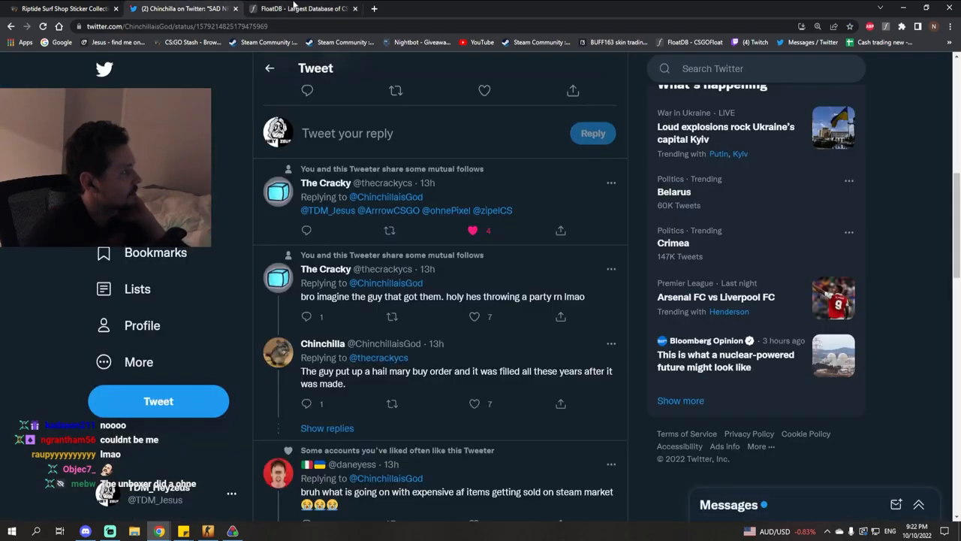
Search CSGOStash for 'King Snake' and choose the Driver Gloves King Snake result
left_click(64, 8)
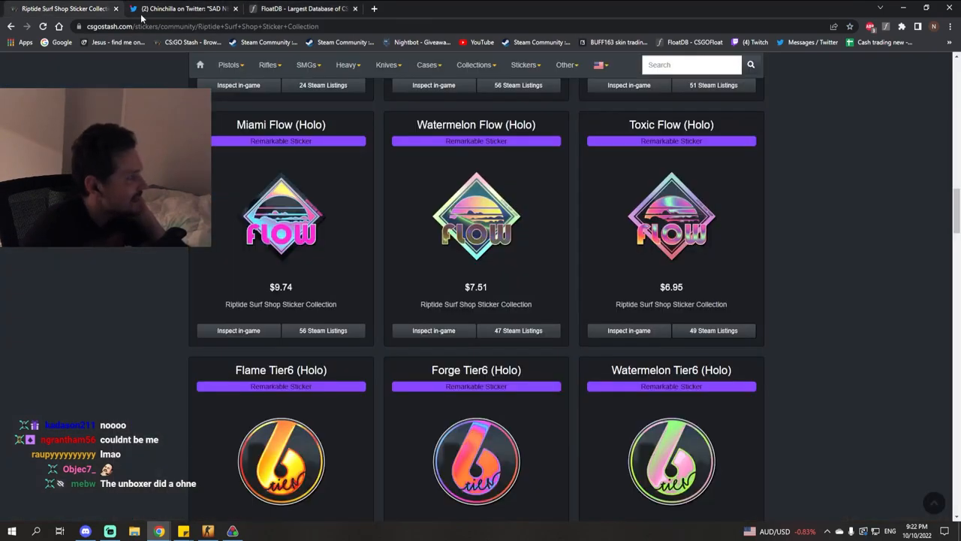
left_click(523, 65)
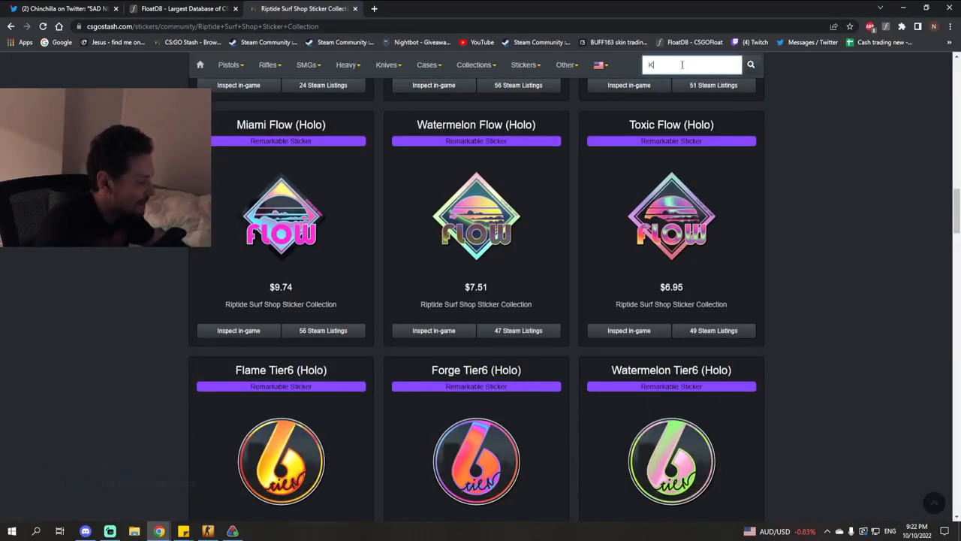
type("King Snake")
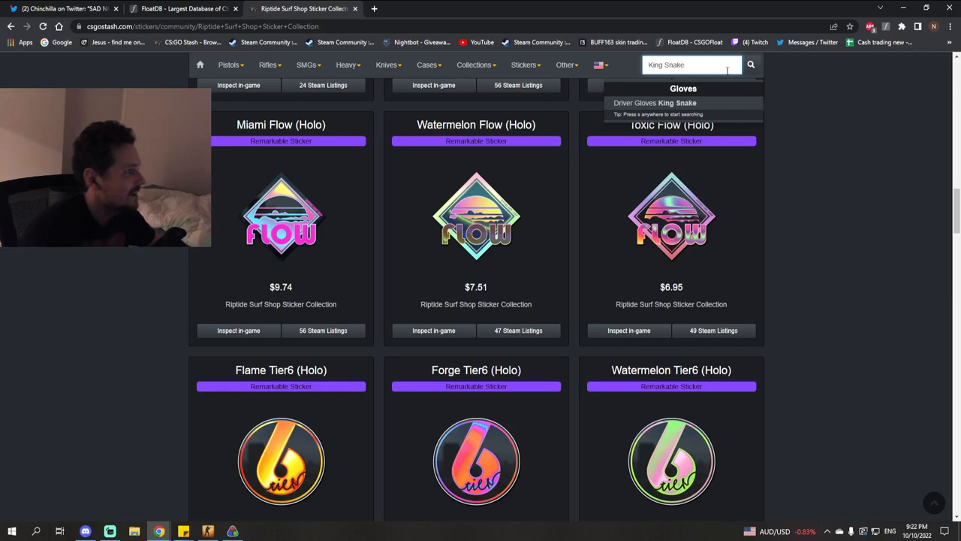
left_click(654, 103)
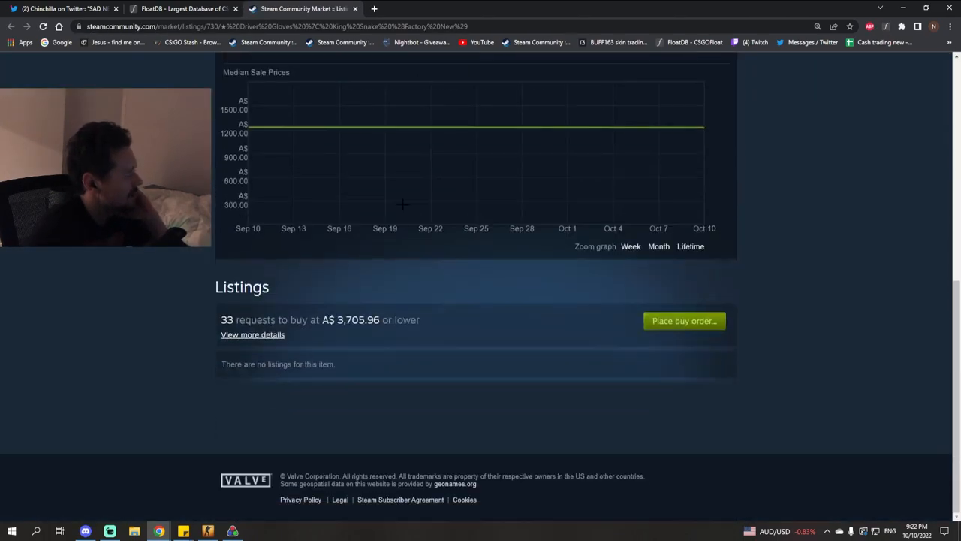
Show the Lifetime median sale price graph, then check the King Snake float rankings in FloatDB
double_click(358, 319)
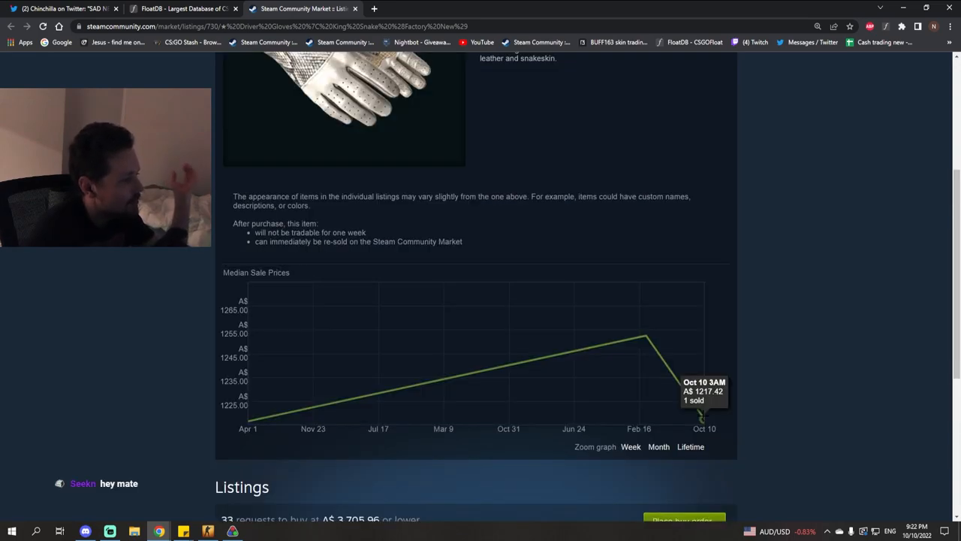
scroll("down", 3)
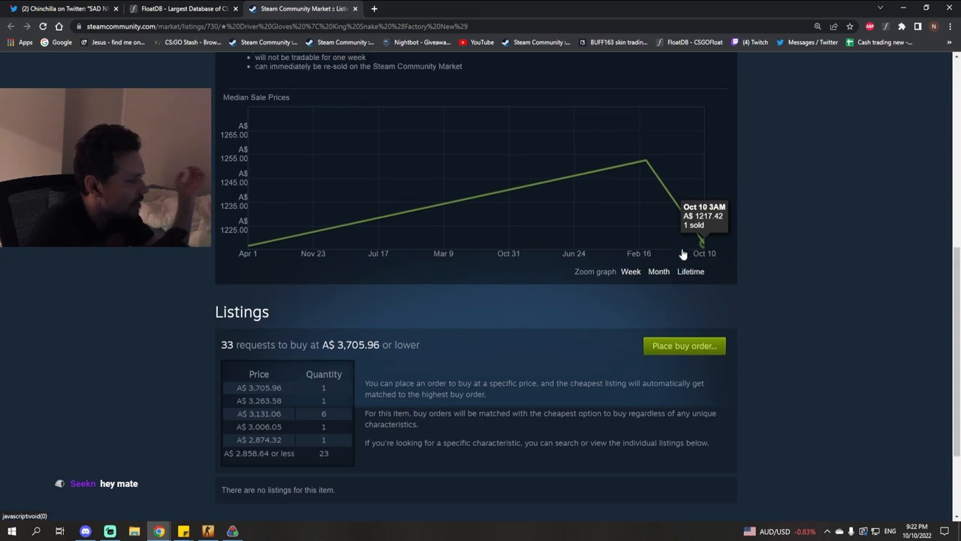
scroll("down", 3)
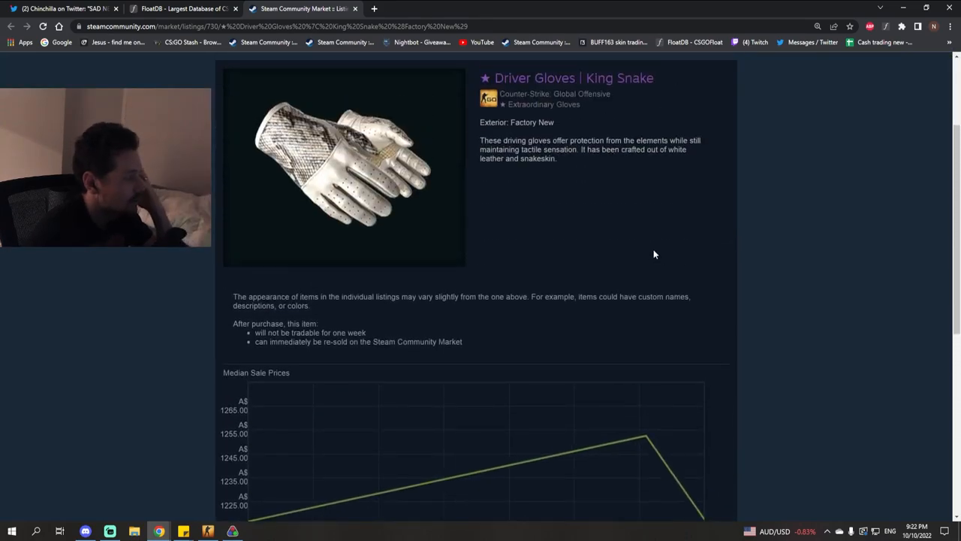
left_click(180, 8)
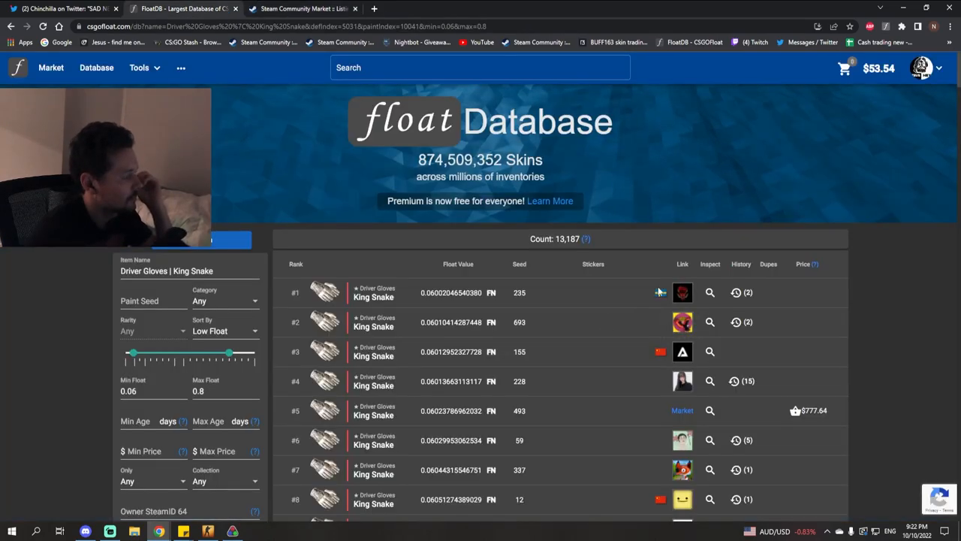
scroll("down", 3)
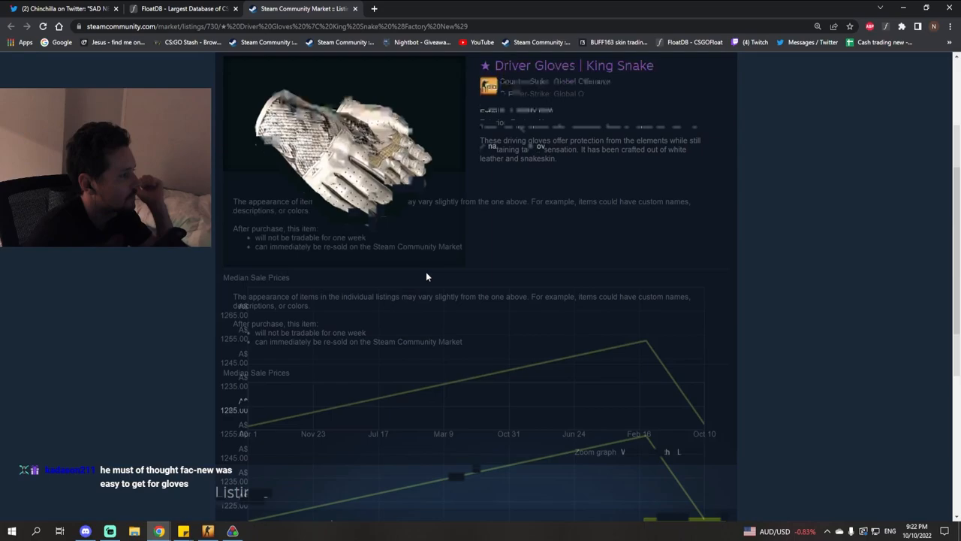
scroll("down", 3)
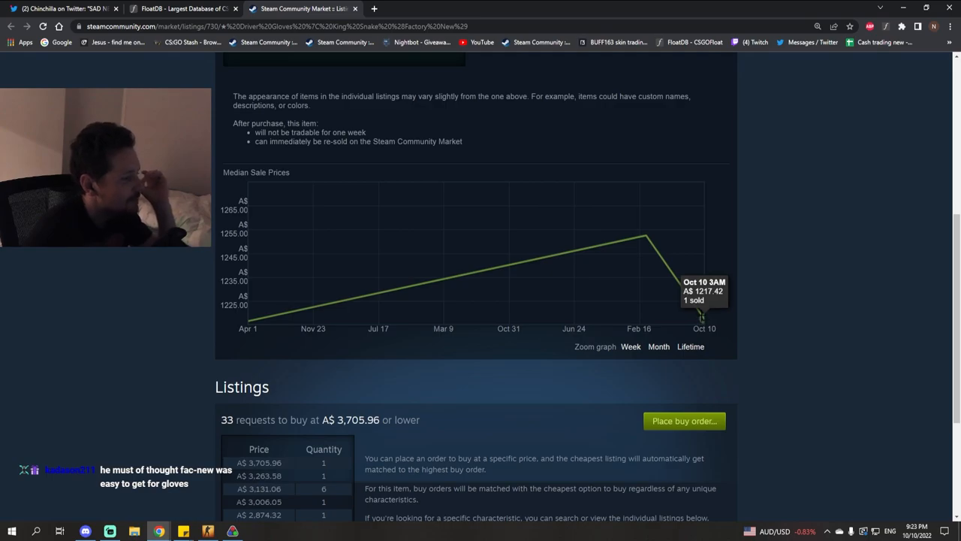
left_click(180, 9)
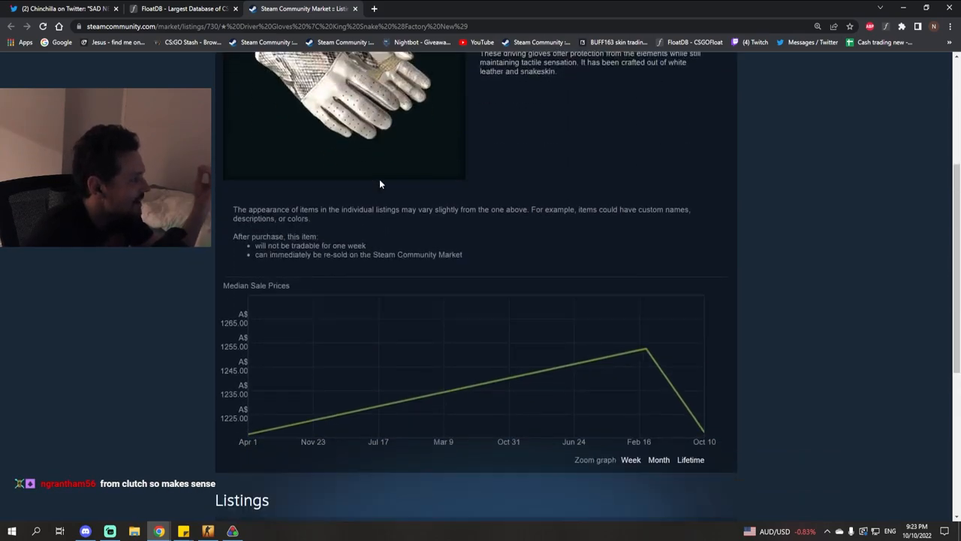
scroll("down", 3)
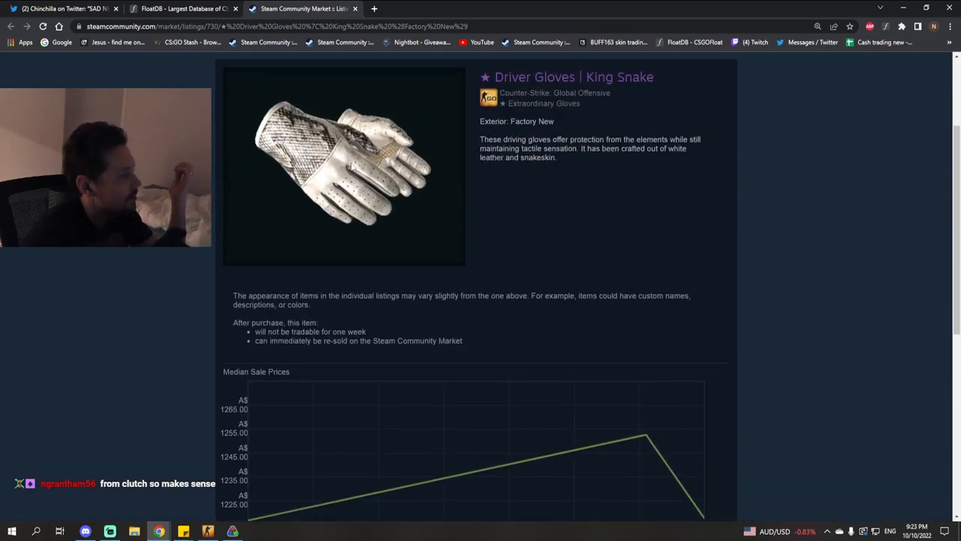
scroll("down", 3)
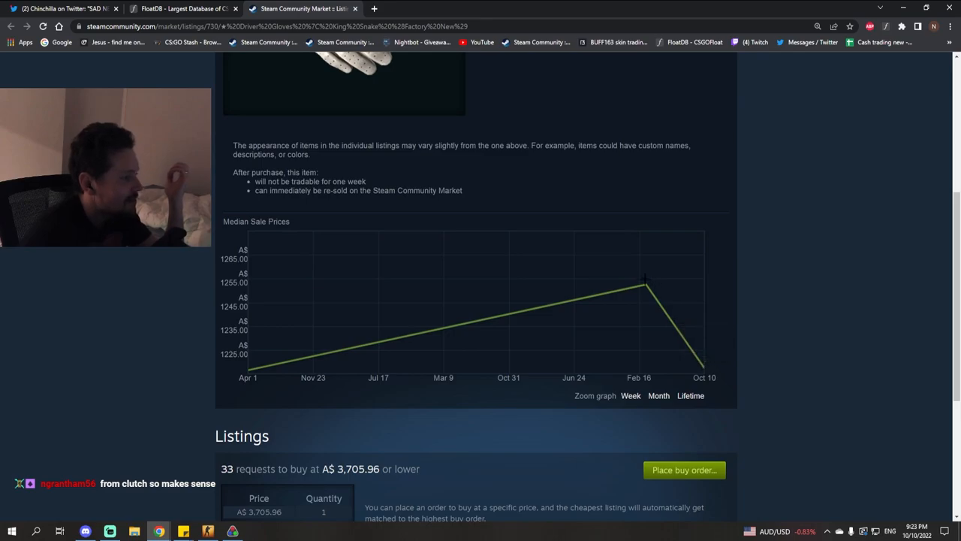
mouse_move(701, 368)
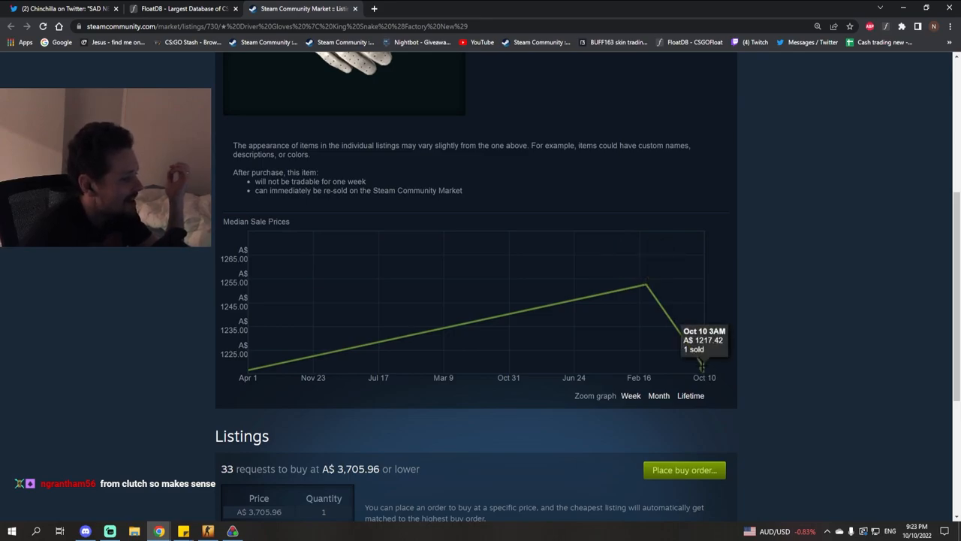